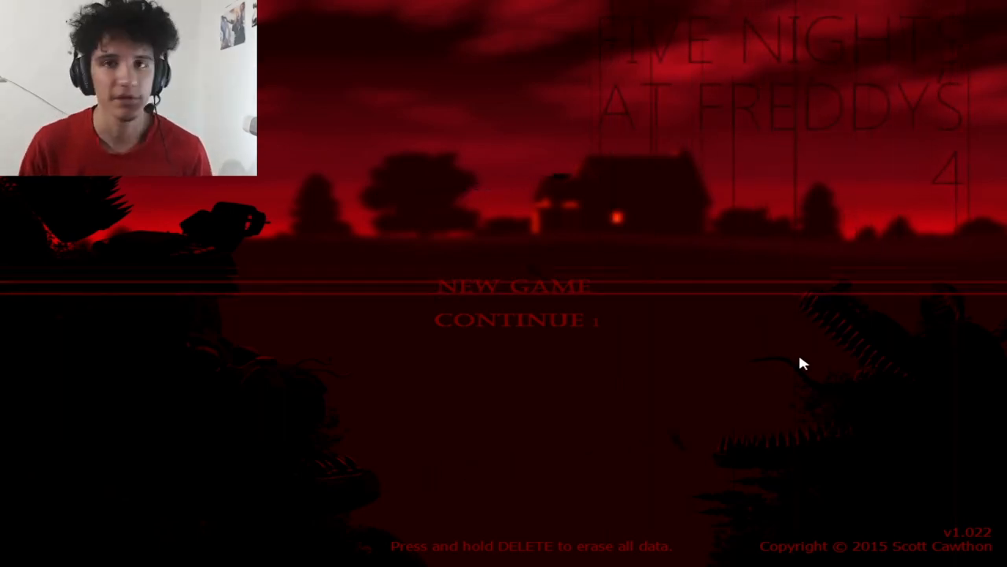
pyautogui.moveTo(771, 365)
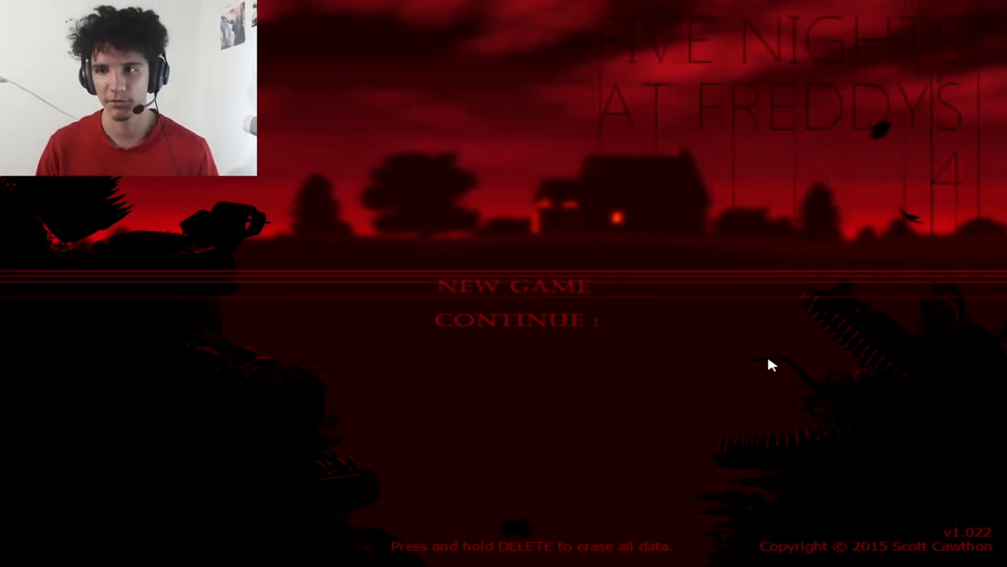
pyautogui.moveTo(579, 364)
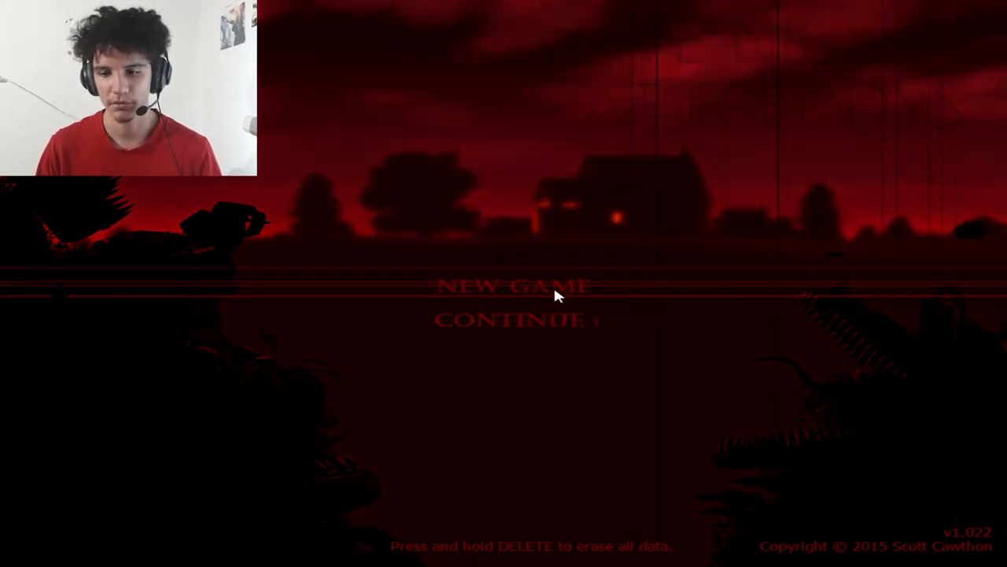
pyautogui.click(516, 285)
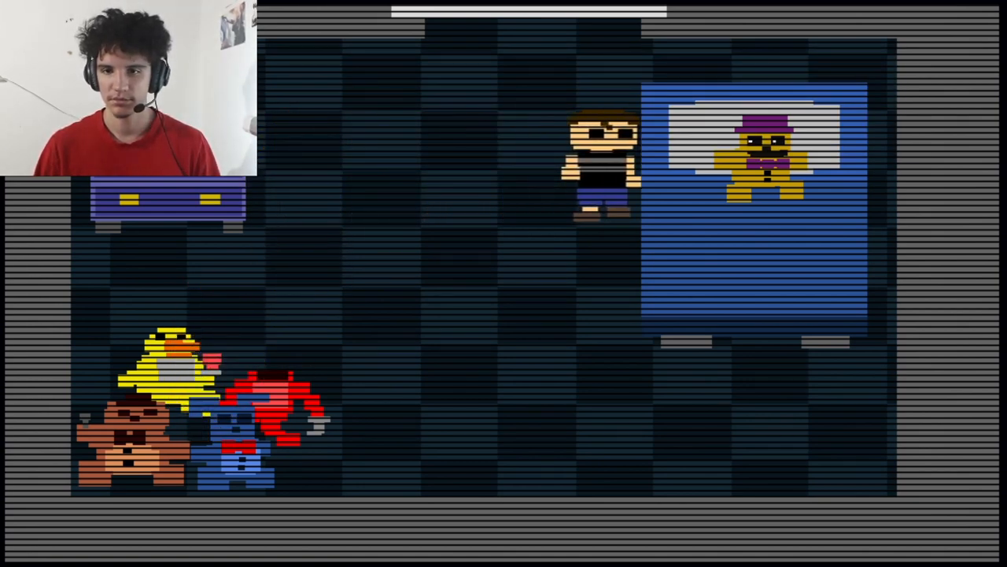
pyautogui.press('down')
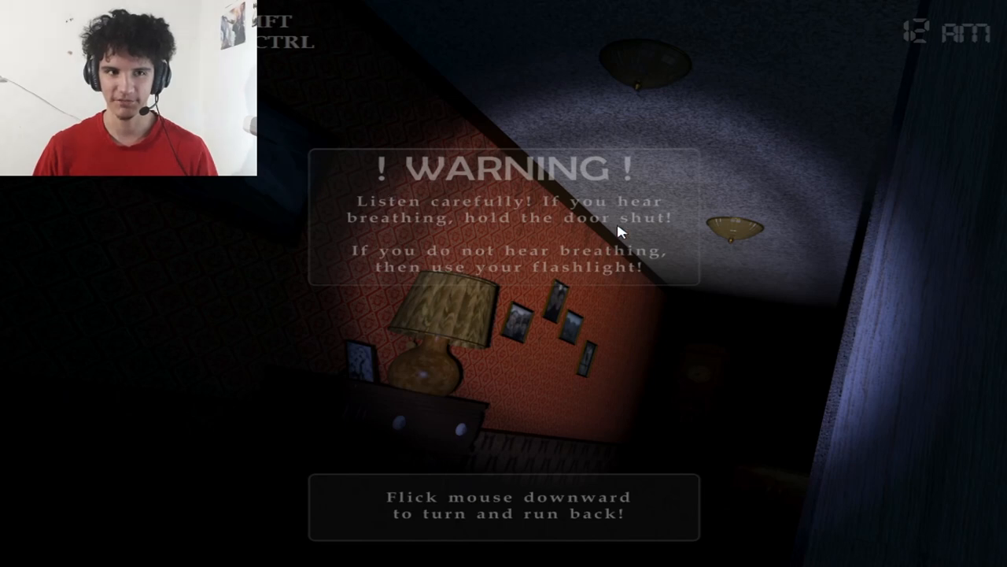
pyautogui.moveTo(617, 240)
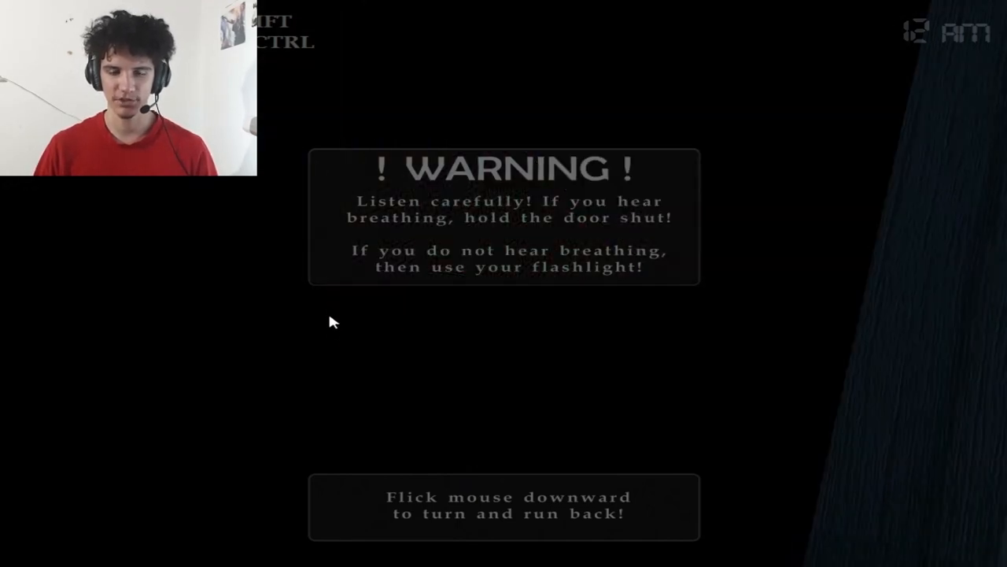
pyautogui.moveTo(469, 340)
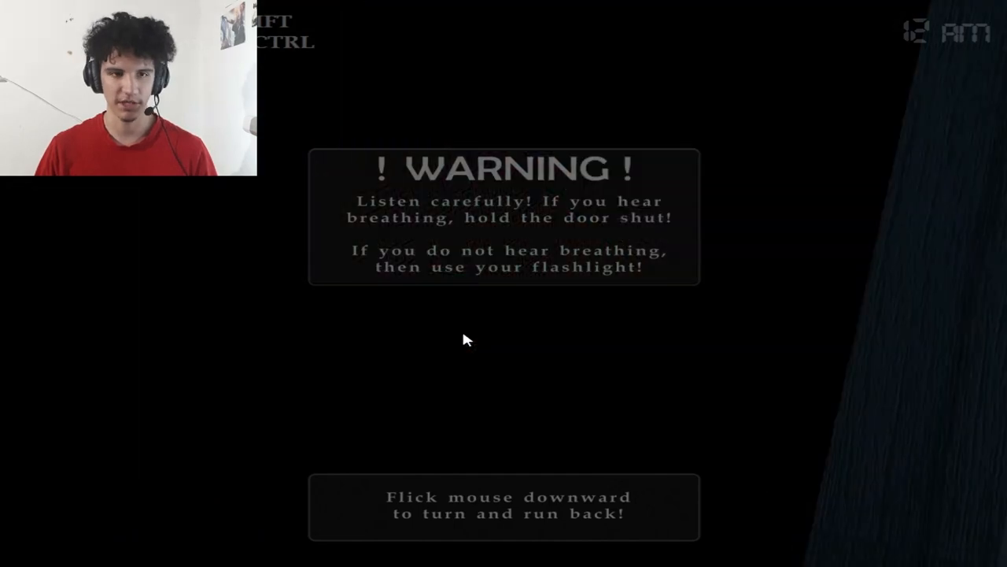
pyautogui.moveTo(549, 398)
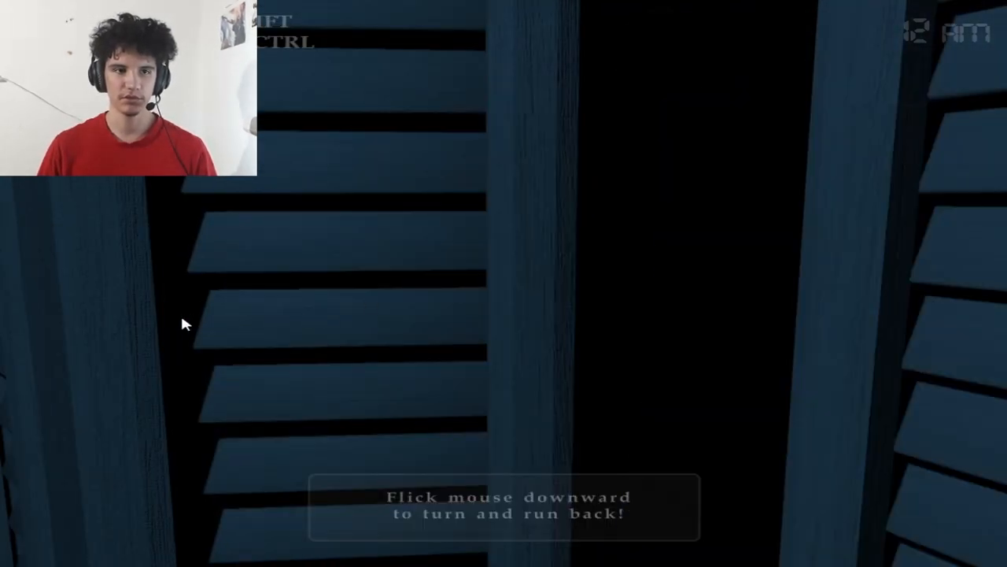
pyautogui.moveTo(571, 324)
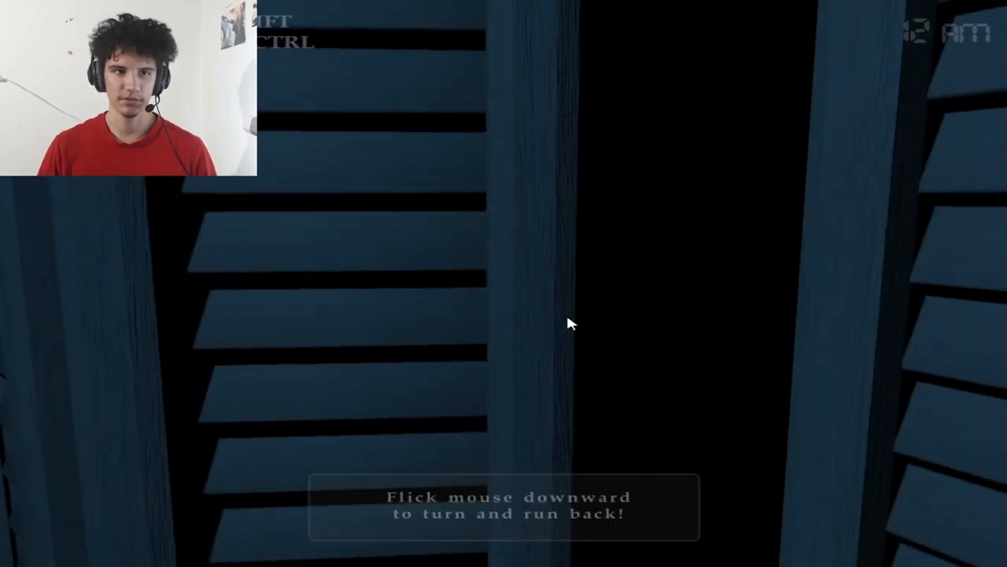
pyautogui.moveTo(657, 323)
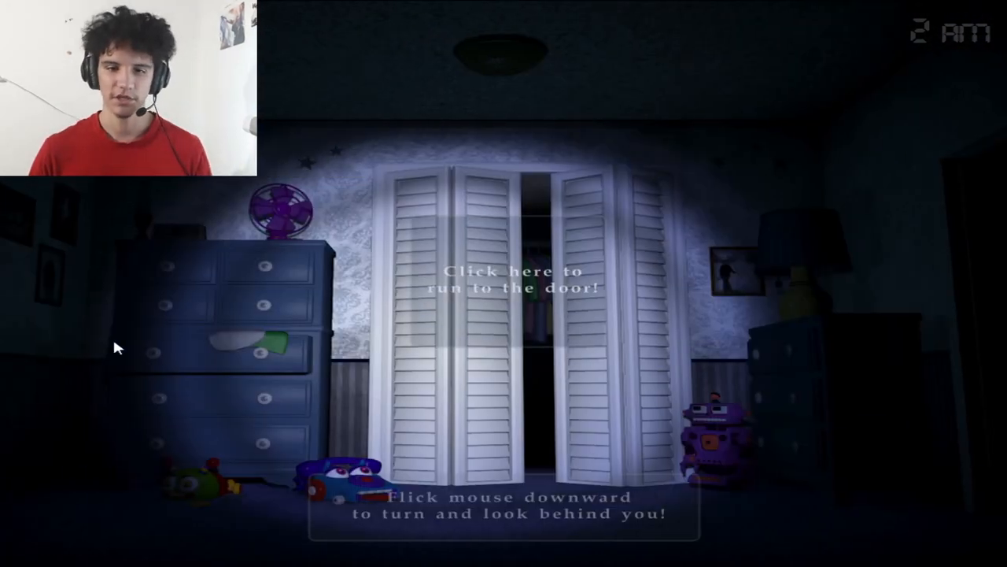
pyautogui.click(502, 279)
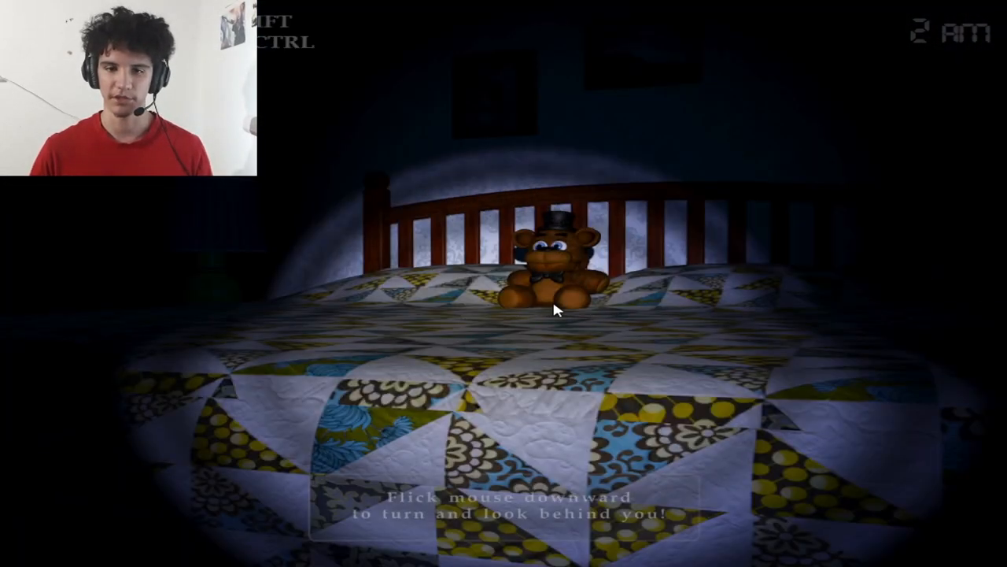
pyautogui.moveTo(337, 228)
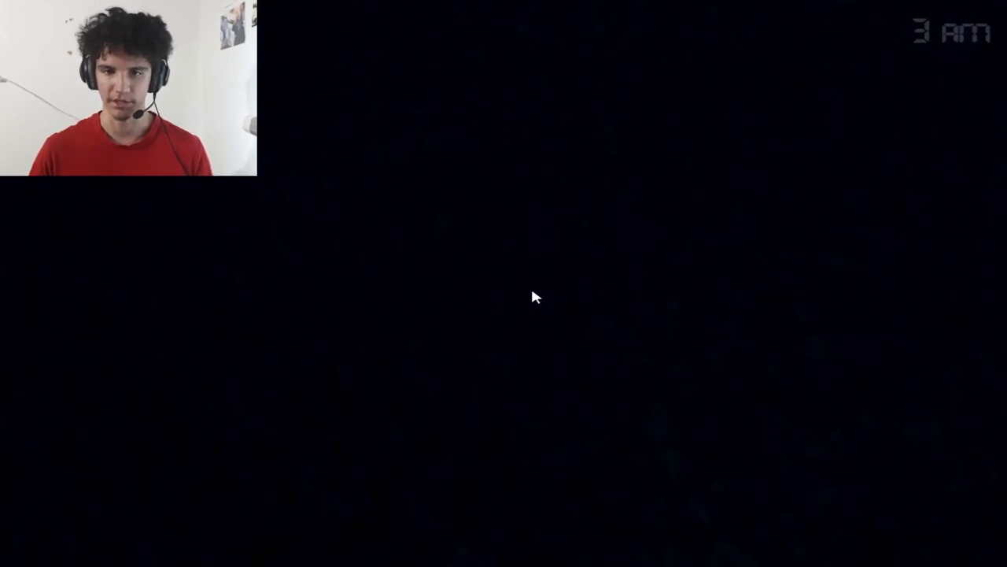
pyautogui.moveTo(181, 315)
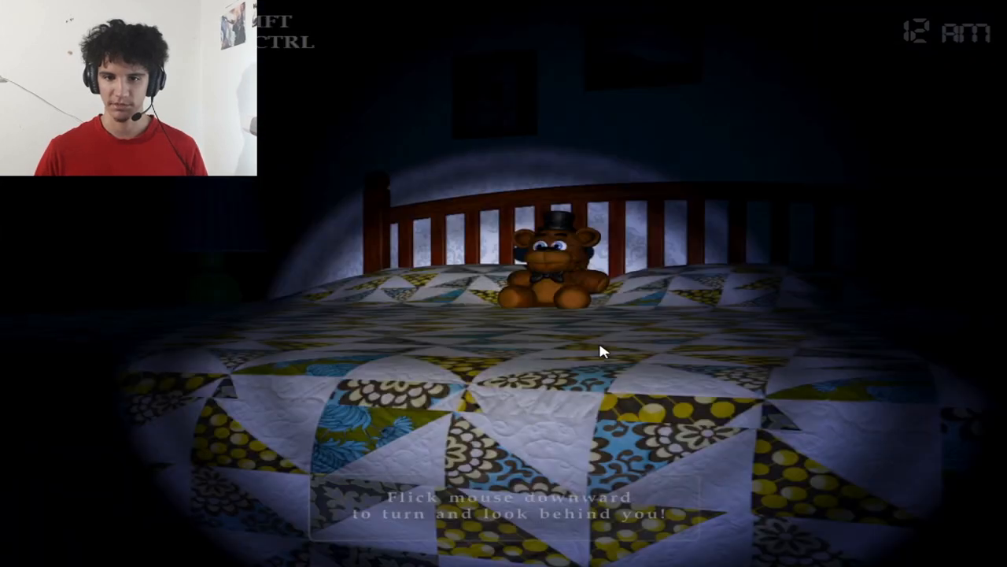
pyautogui.moveTo(650, 321)
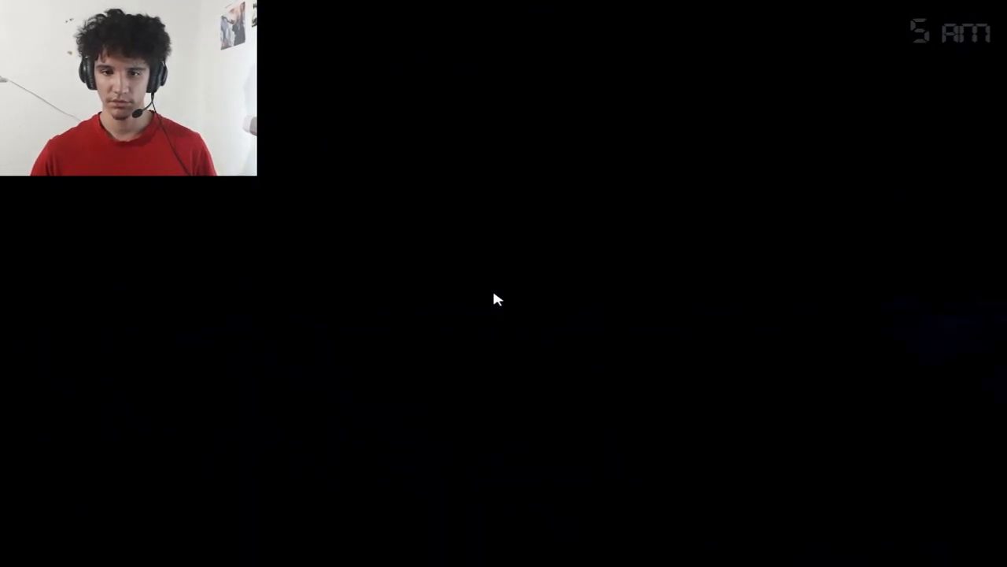
pyautogui.moveTo(777, 299)
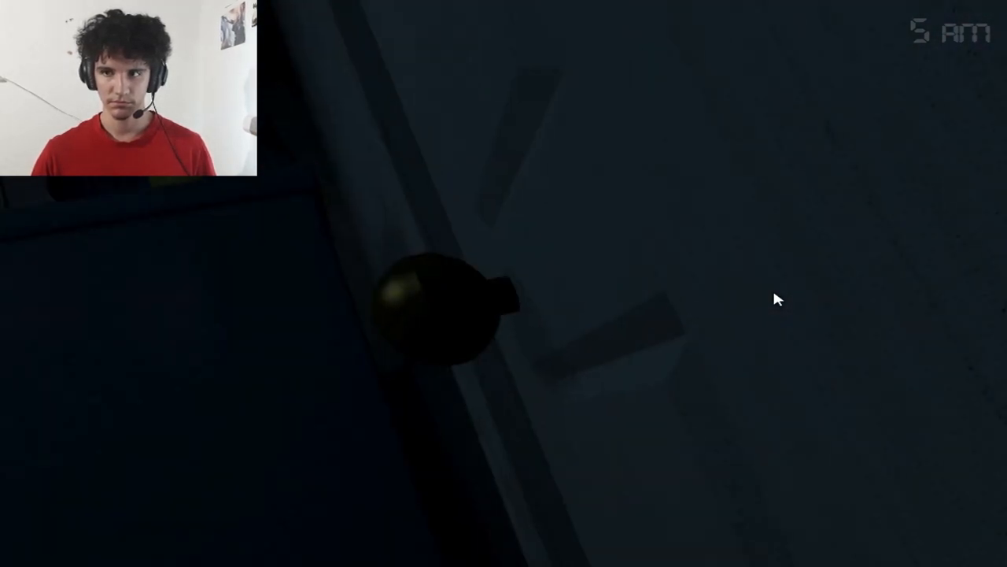
pyautogui.moveTo(543, 293)
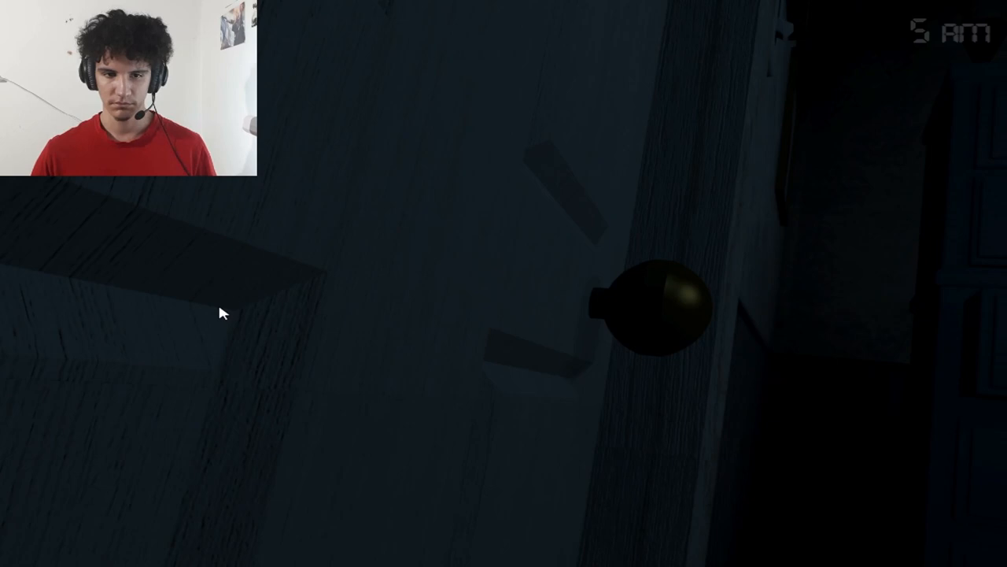
pyautogui.moveTo(485, 304)
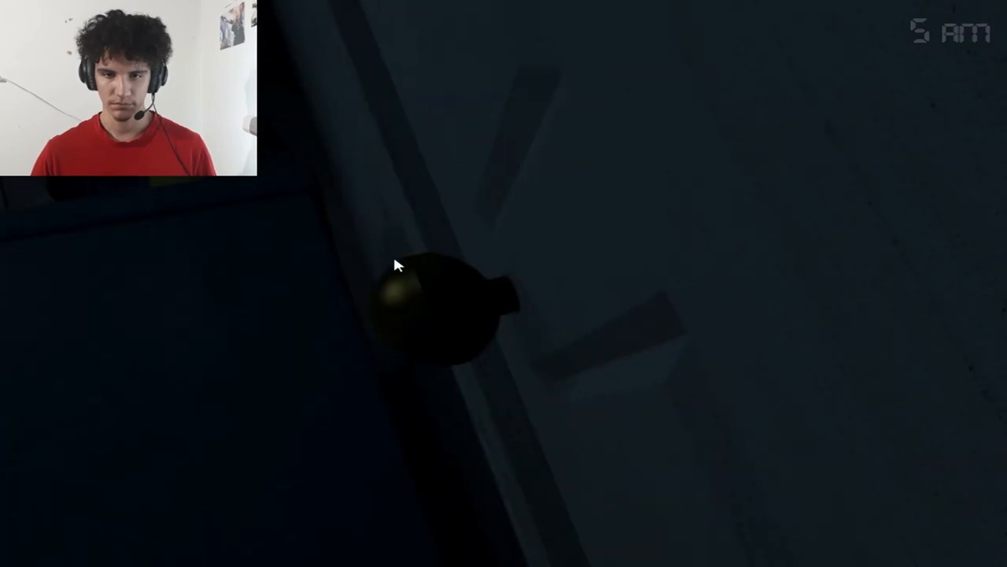
pyautogui.moveTo(407, 267)
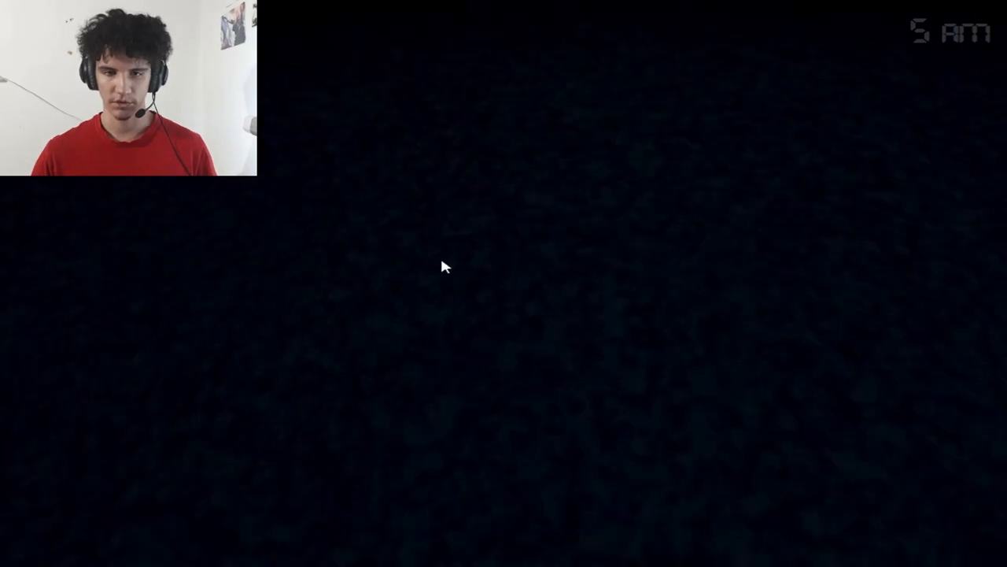
pyautogui.moveTo(486, 330)
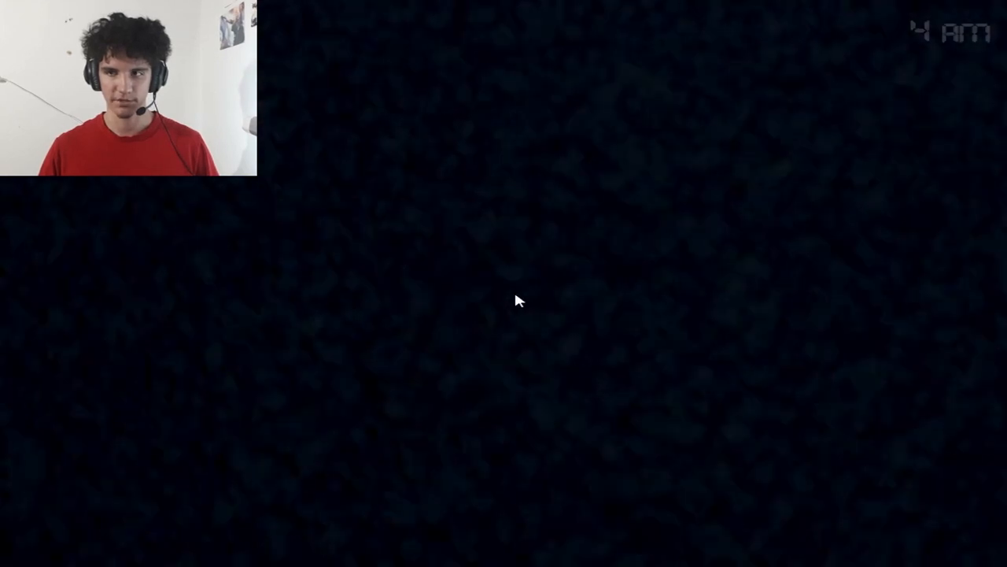
pyautogui.moveTo(358, 225)
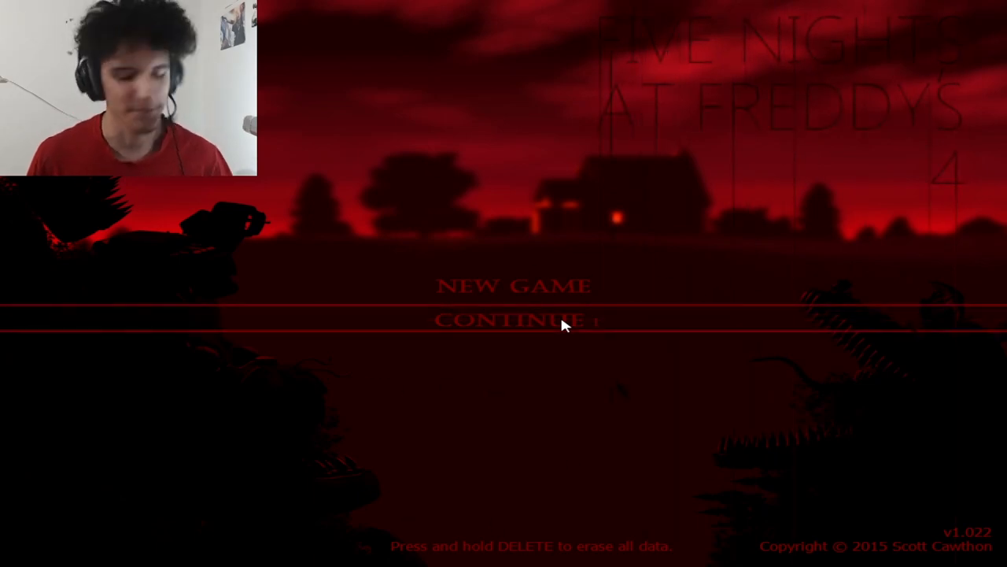
pyautogui.click(515, 320)
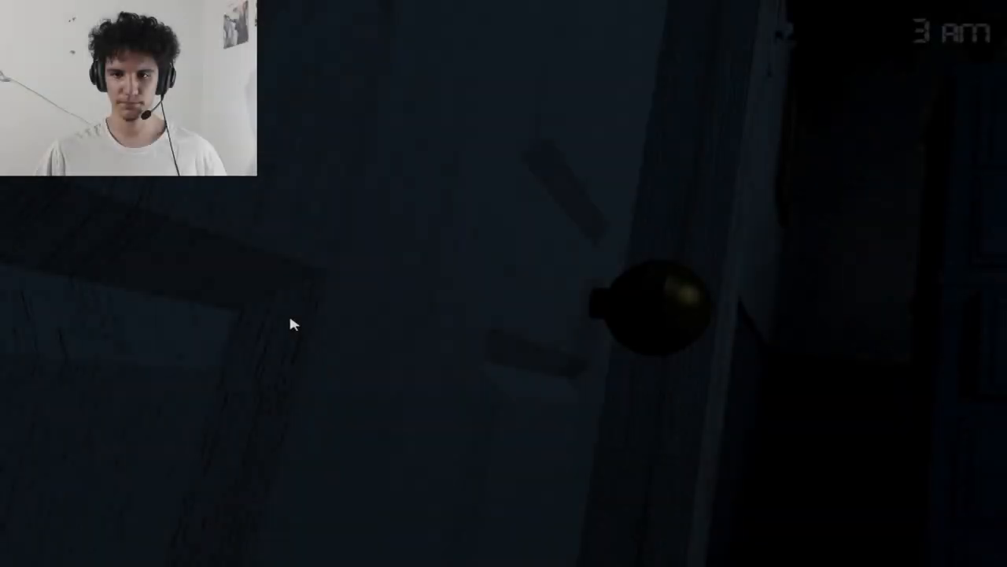
pyautogui.moveTo(439, 305)
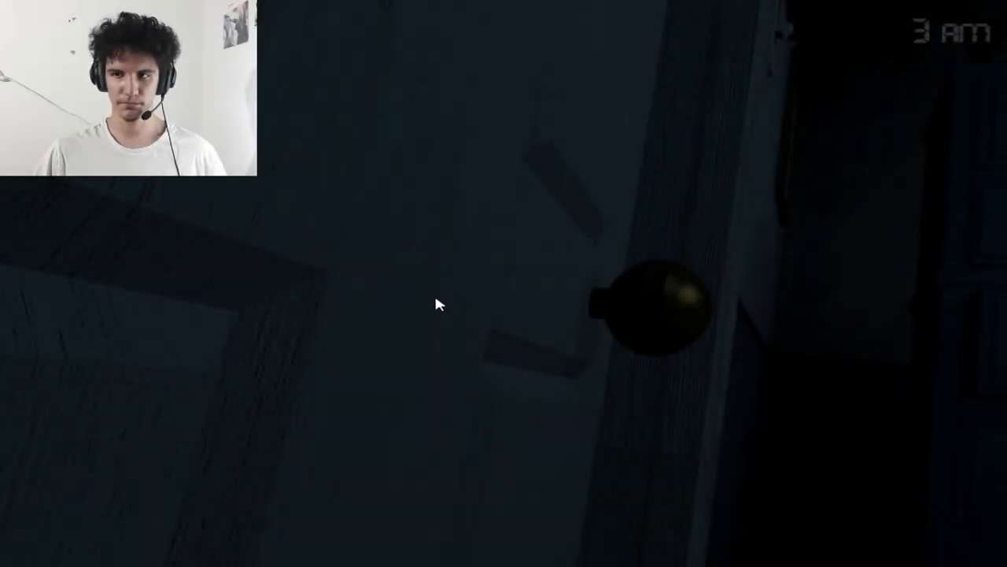